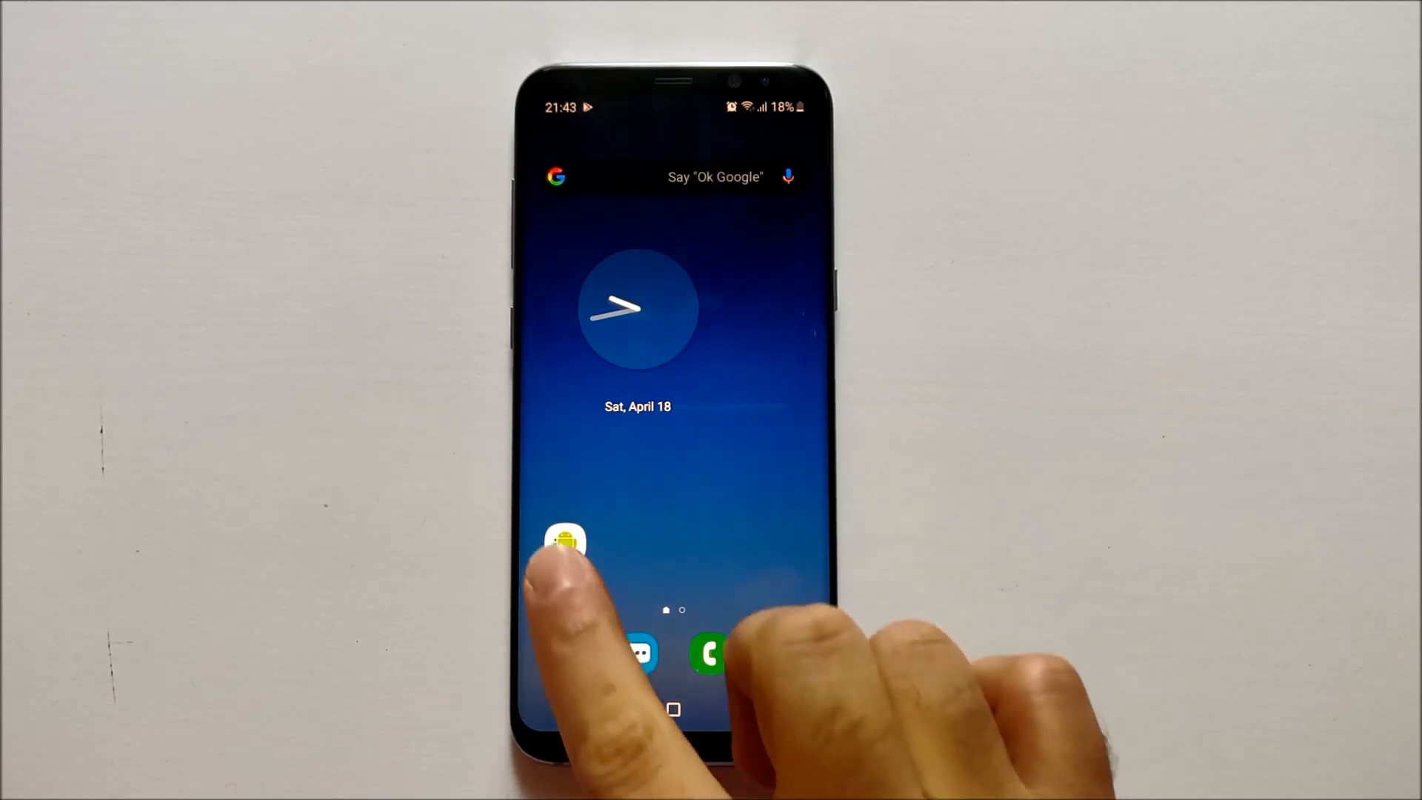
# - Launch Phone INFO ★SAM★ from the home screen to reach its Personal usage history
pyautogui.click(564, 541)
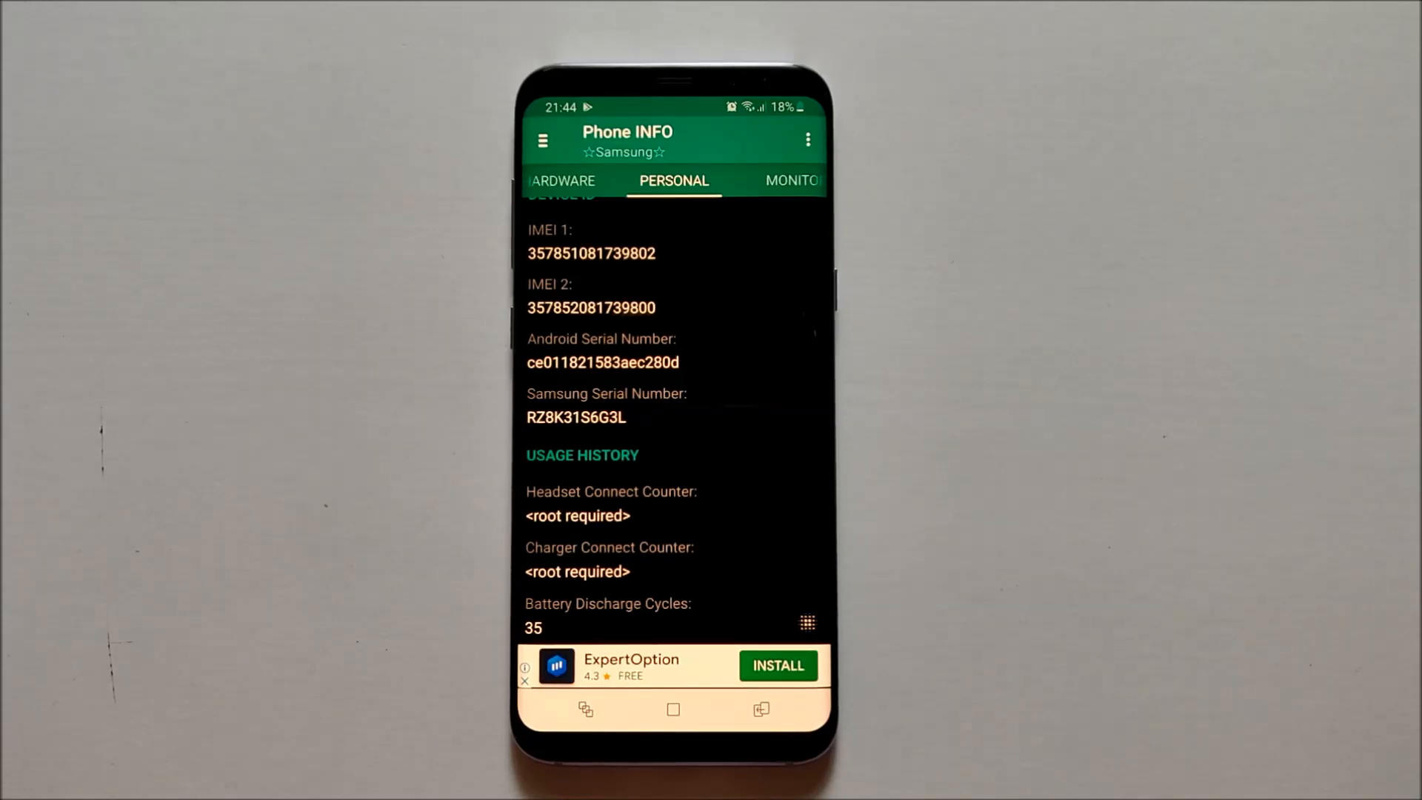
# - Run the Refurbishment Check from the tools menu, reporting the phone as ORIGINAL
pyautogui.click(542, 141)
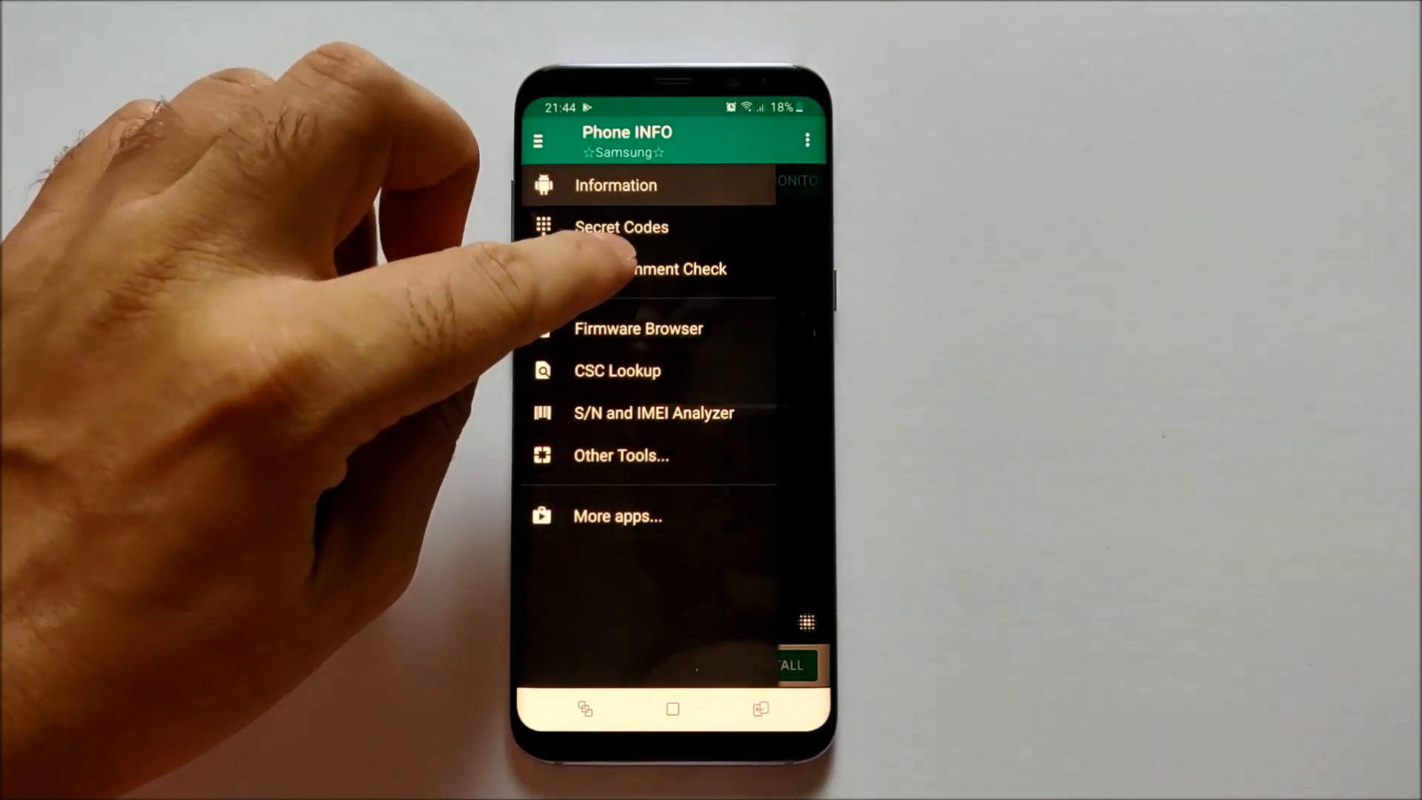
pyautogui.click(646, 268)
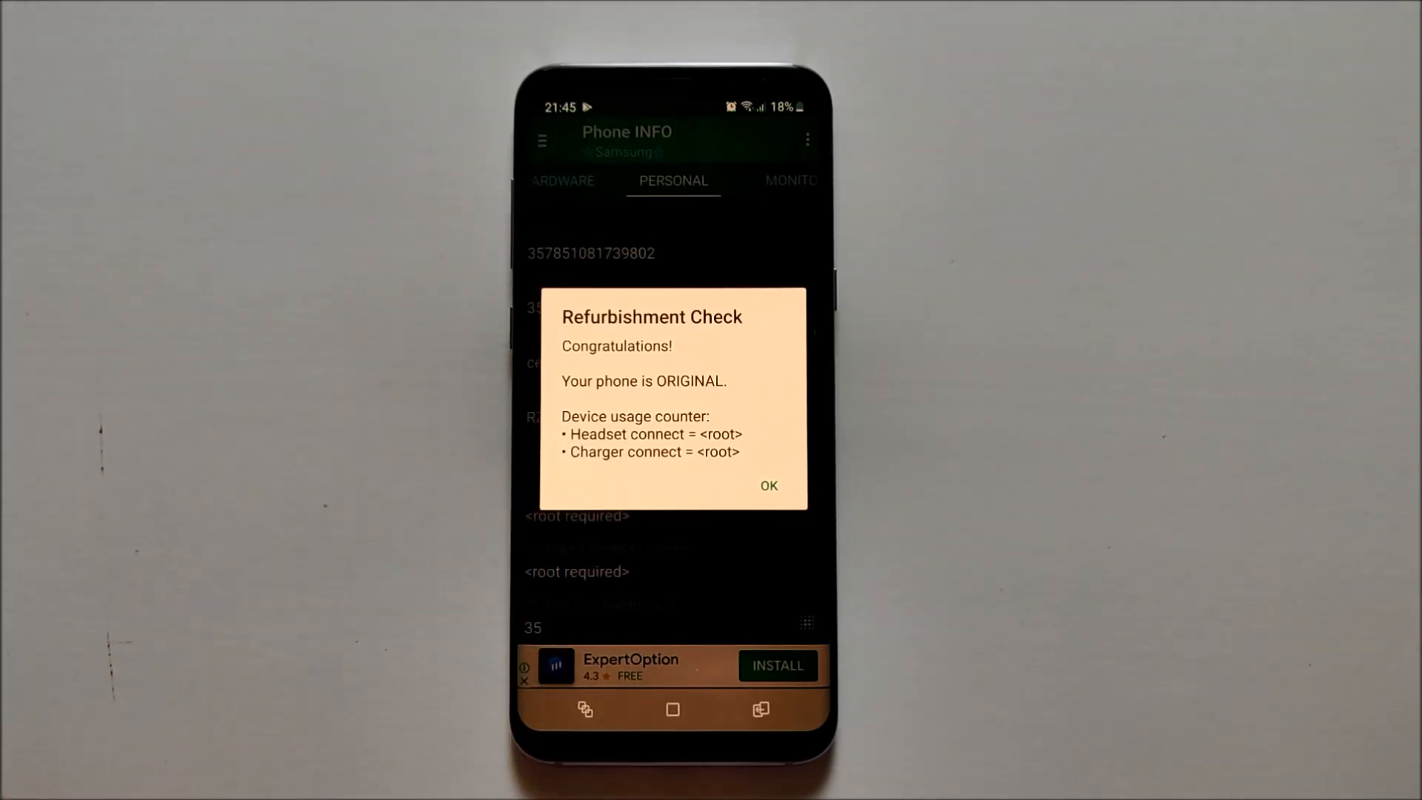
# - Dismiss the refurbishment result dialog with OK
pyautogui.click(769, 486)
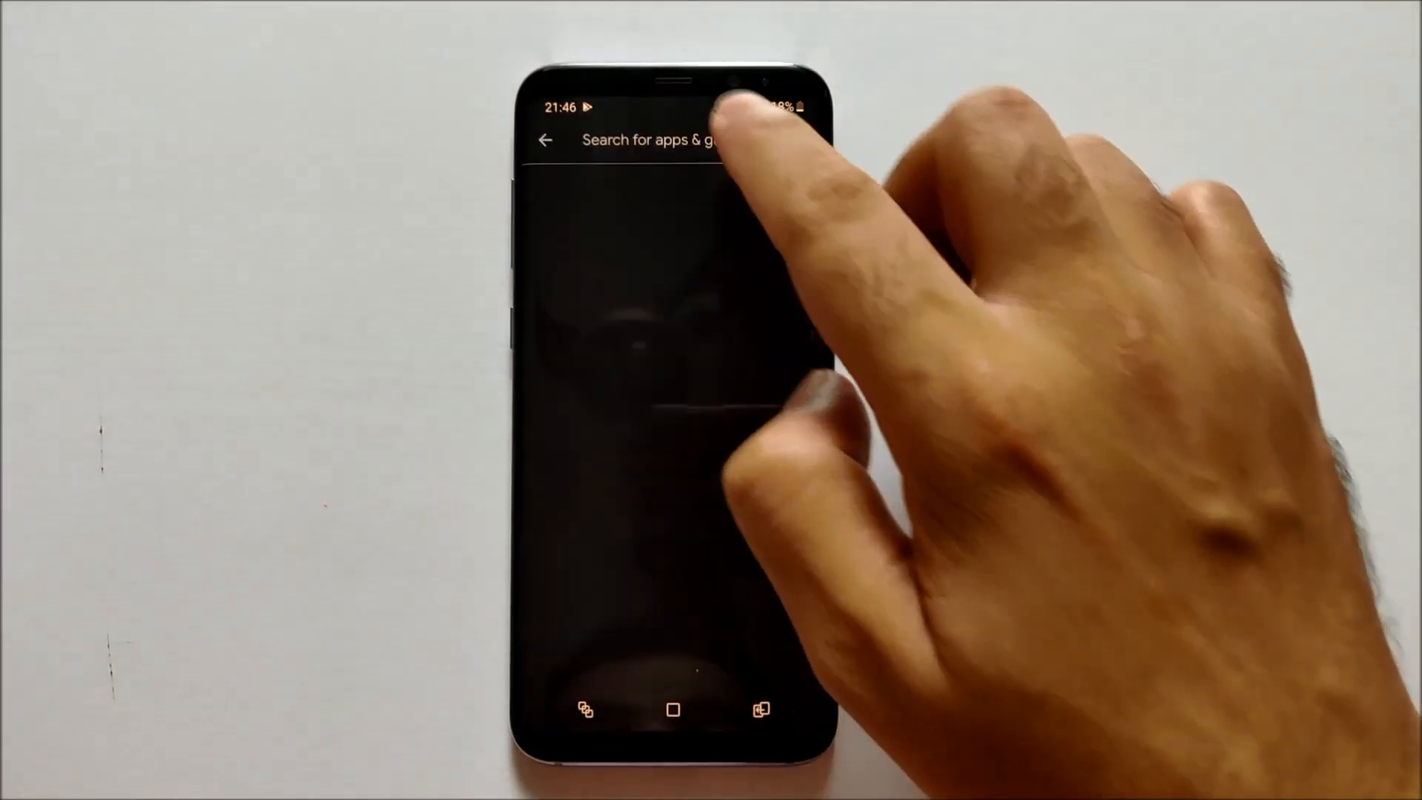
# - Repeat the recent battery search and open the Phone INFO ★SAM★ listing from the results
pyautogui.click(662, 139)
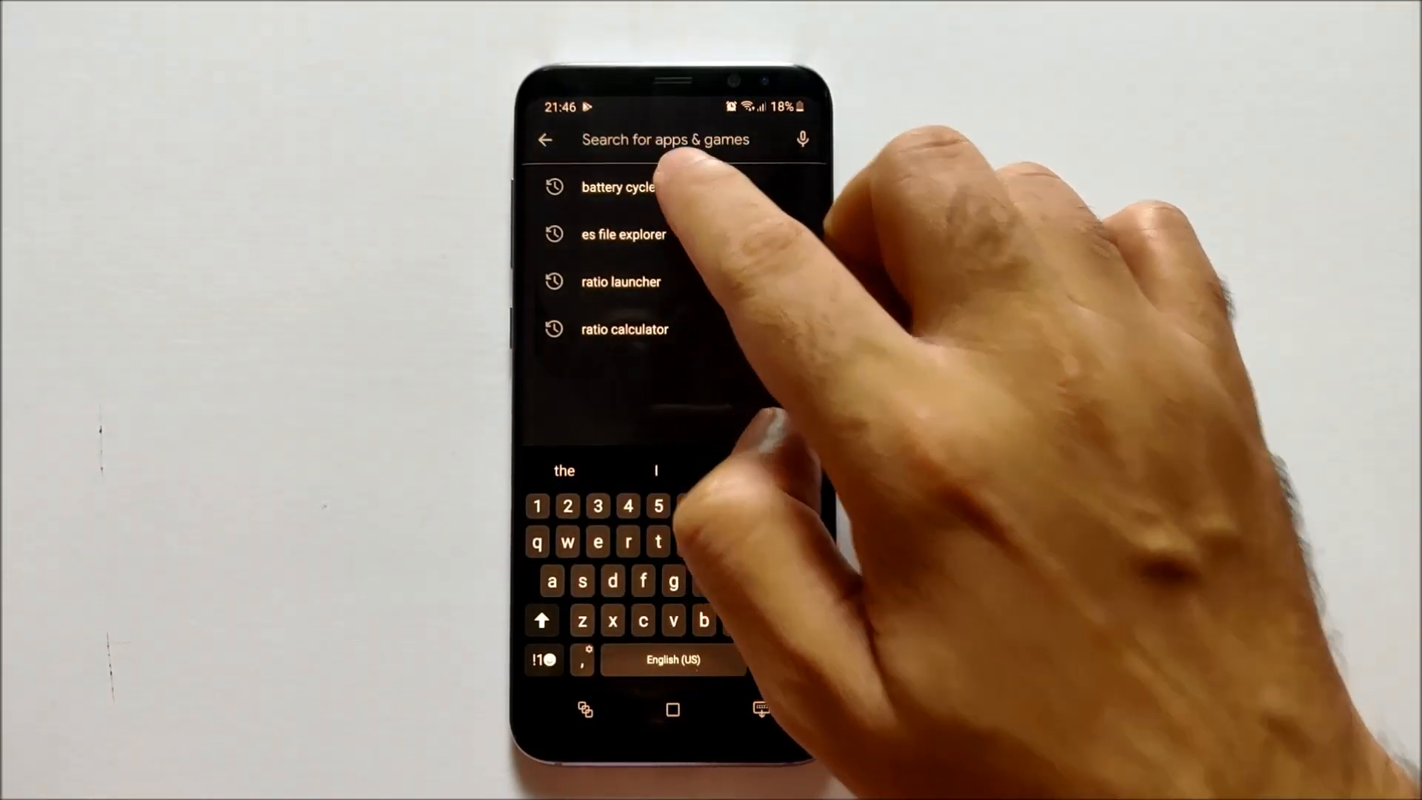
pyautogui.click(619, 188)
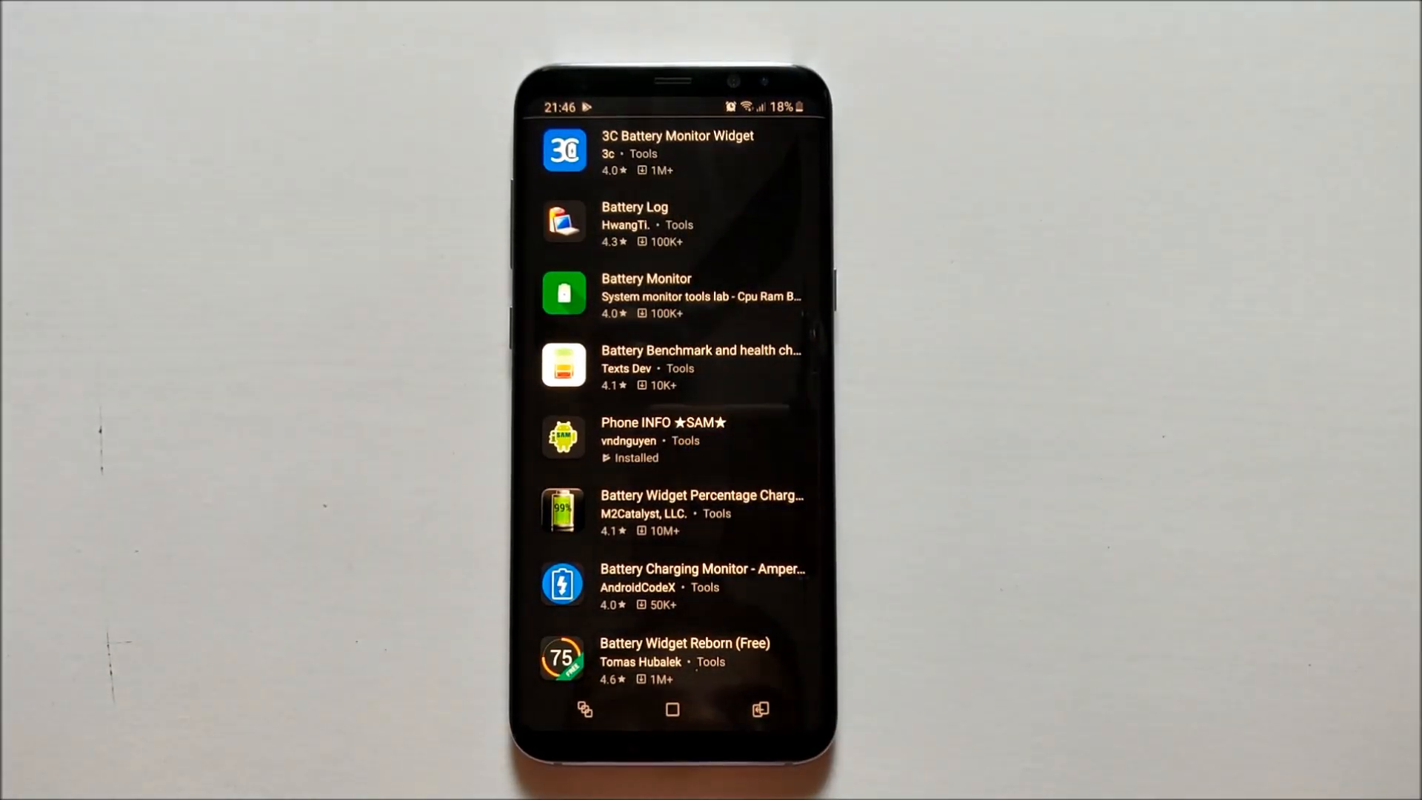
pyautogui.click(664, 439)
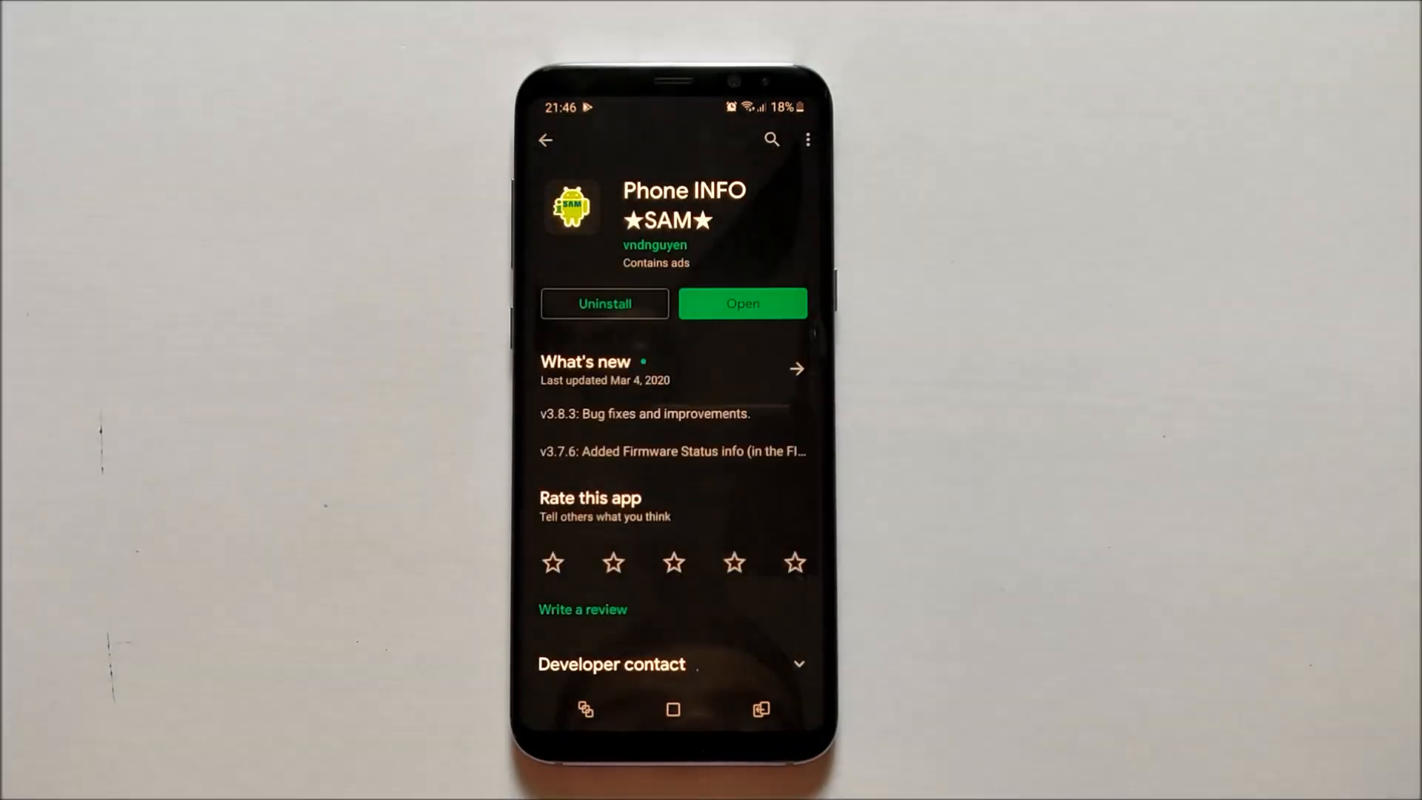